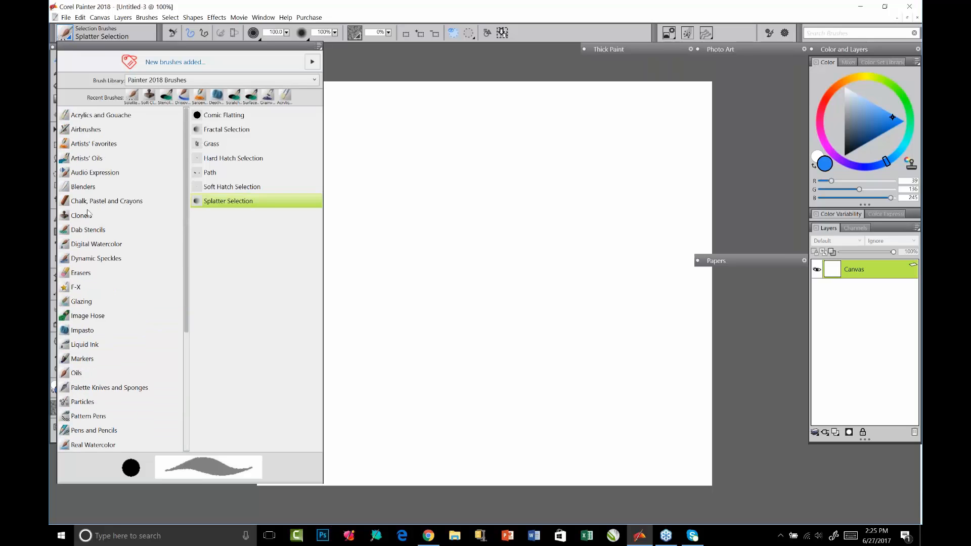
mouse_move(107, 200)
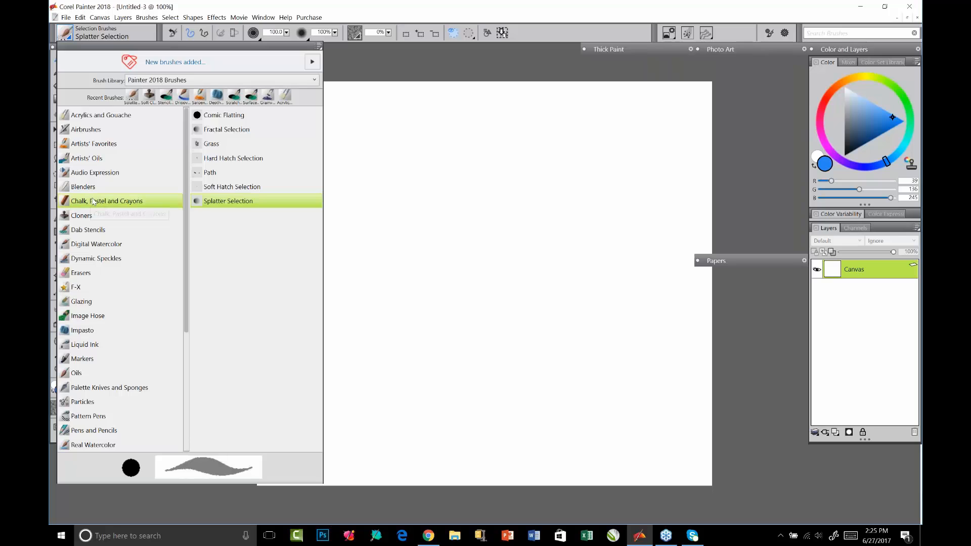
- Select the Real Fat Chalk brush from the Chalk, Pastel and Crayons category
left_click(107, 201)
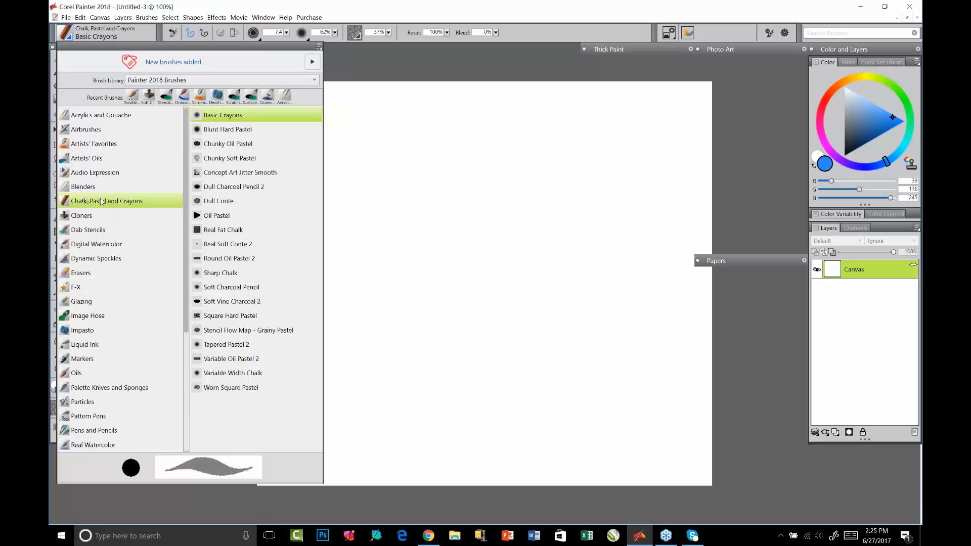
mouse_move(107, 200)
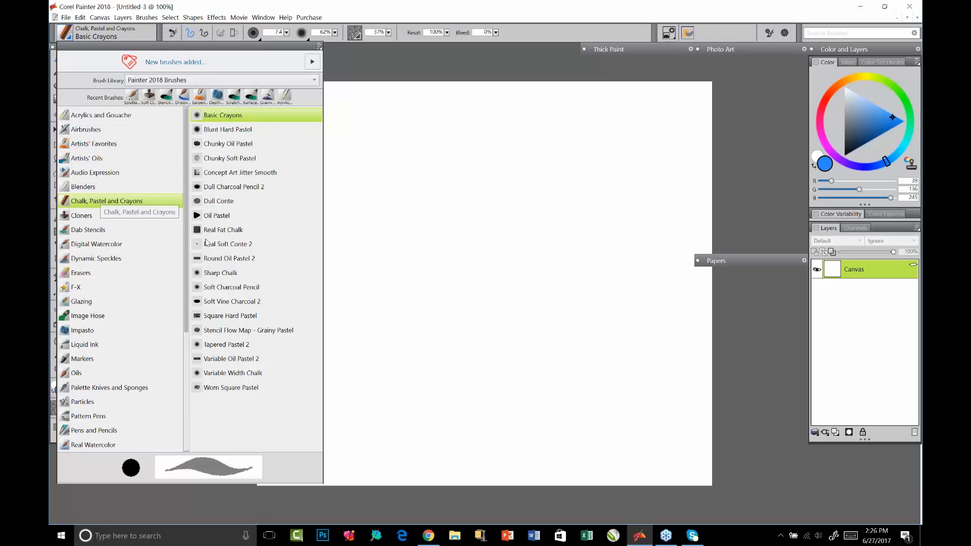
left_click(223, 229)
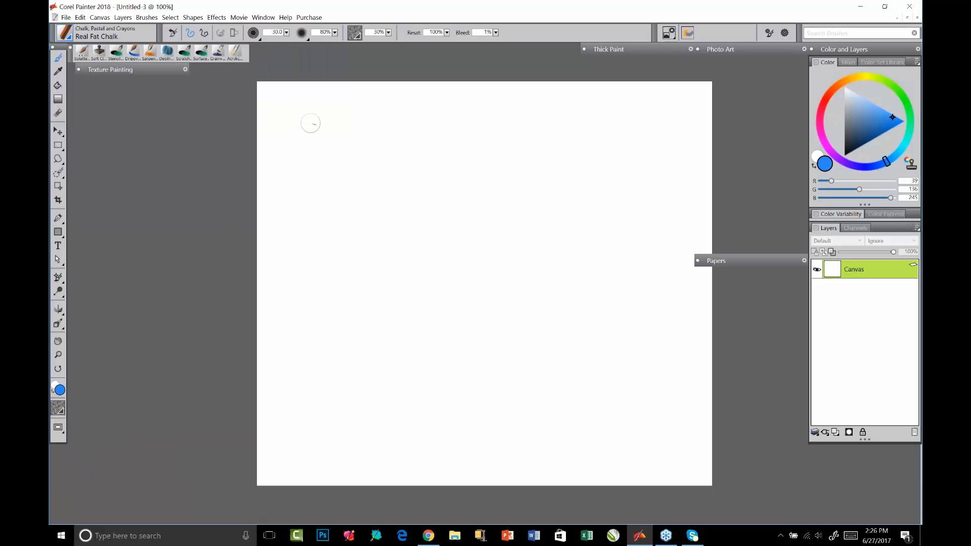
- Increase the Real Fat Chalk brush size to about 79.9
left_click(355, 33)
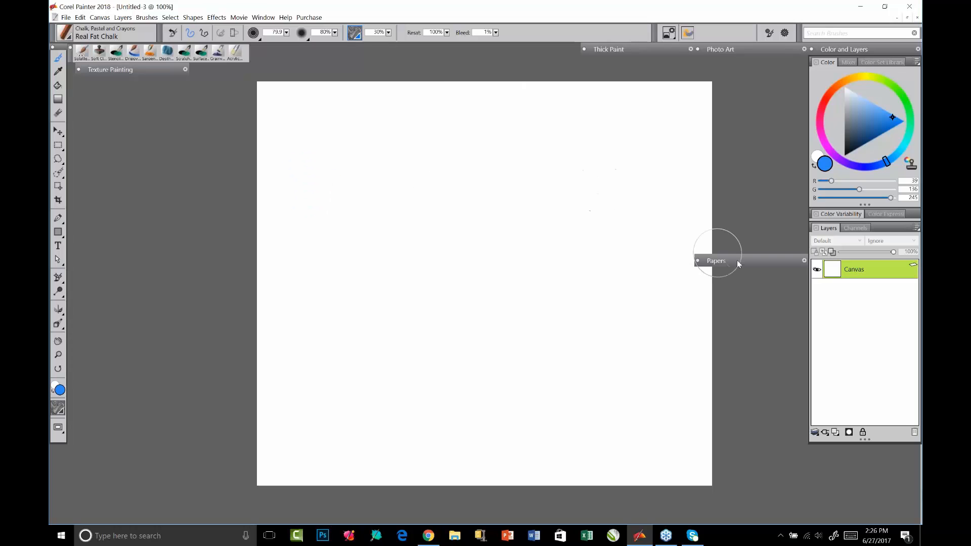
- Expand the Papers panel to show the marbled paper texture and grain settings
left_click(716, 261)
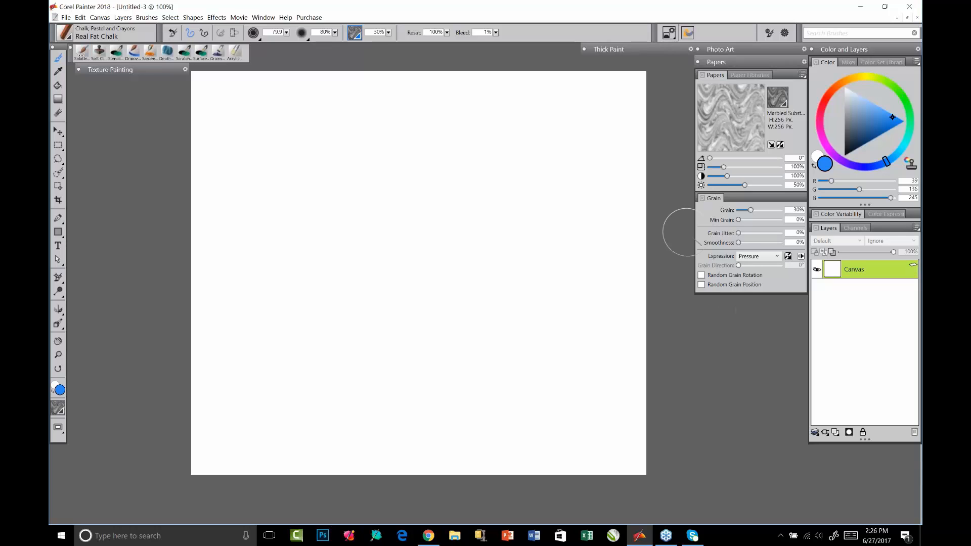
mouse_move(701, 275)
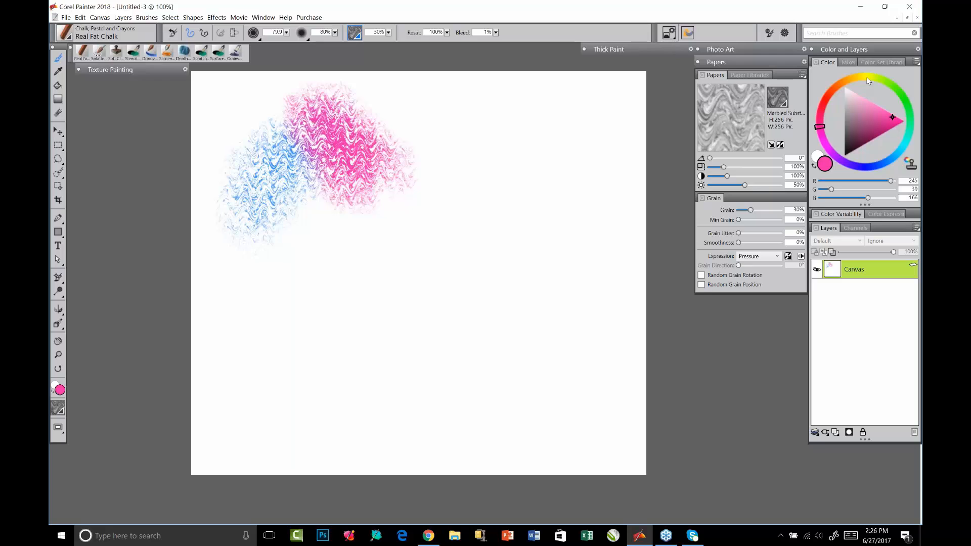
- Pick a new colour from the color wheel for the next chalk strokes
left_click(865, 75)
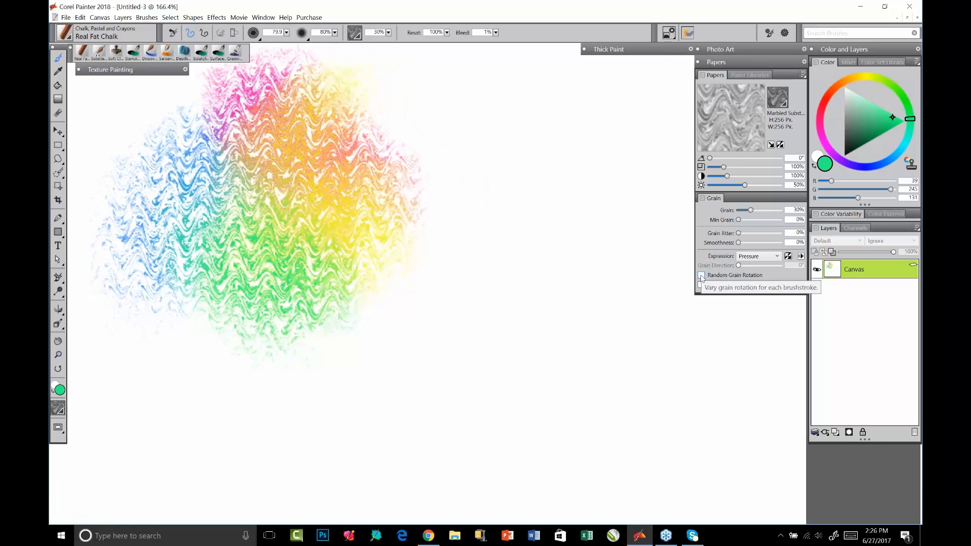
- Enable Random Grain Rotation and paint green, blue and pink chalk strokes right of the first patch
left_click(701, 275)
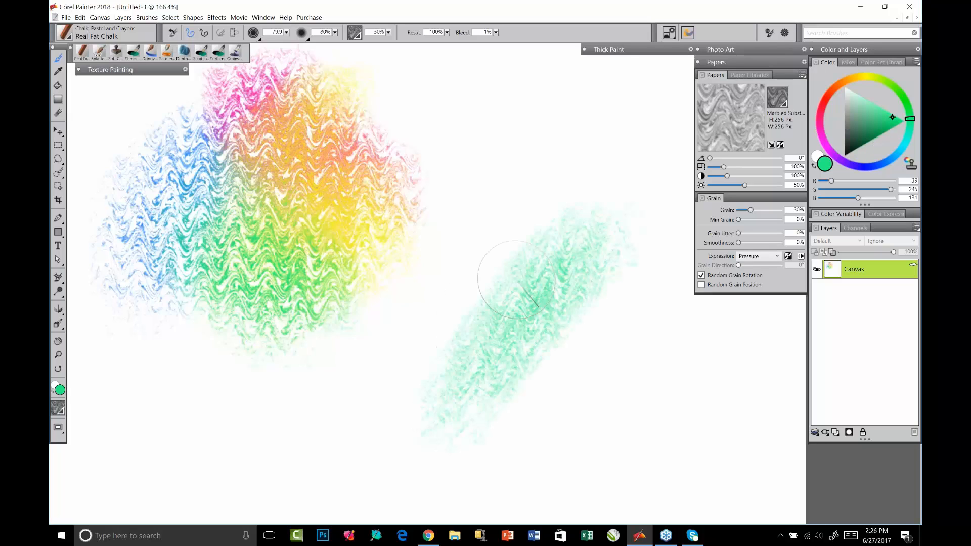
left_click_drag(514, 285, 551, 372)
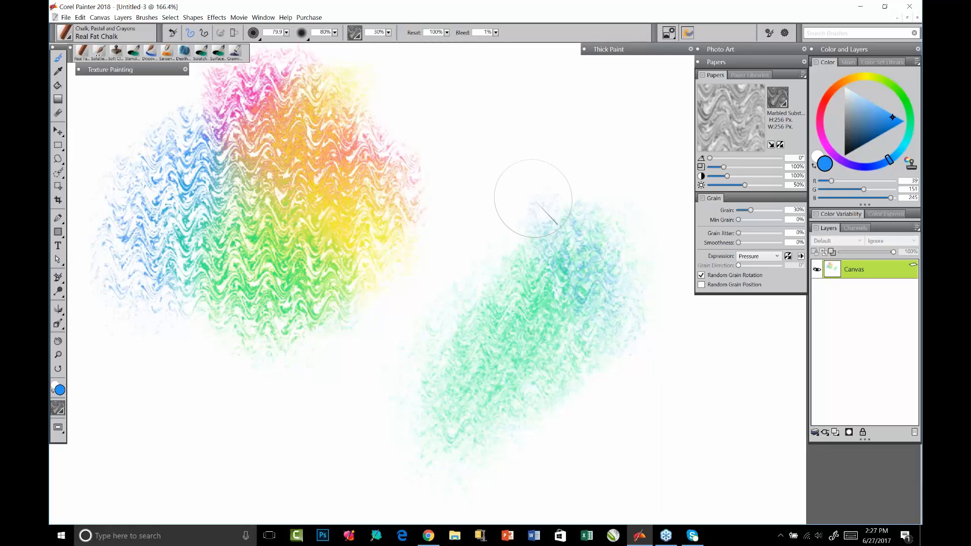
left_click_drag(533, 204, 607, 359)
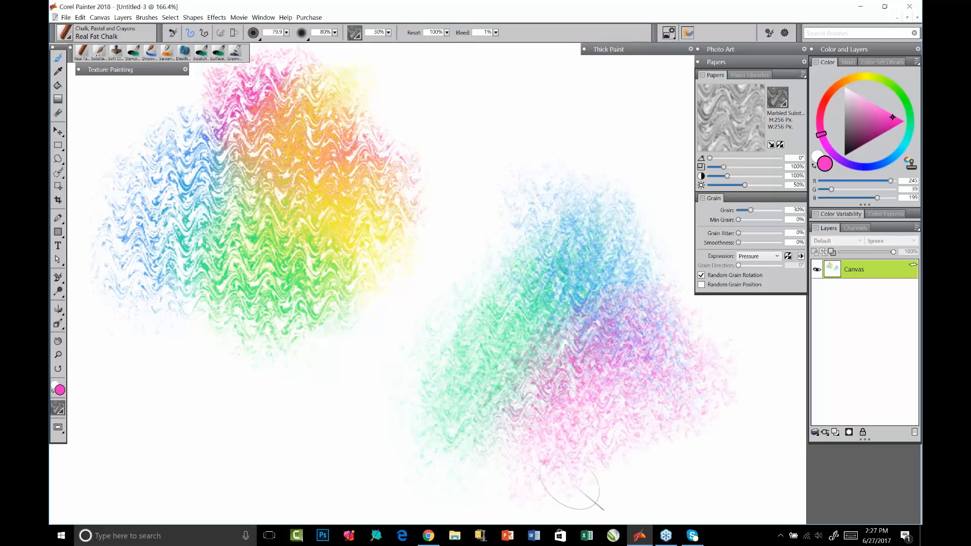
left_click_drag(570, 488, 359, 155)
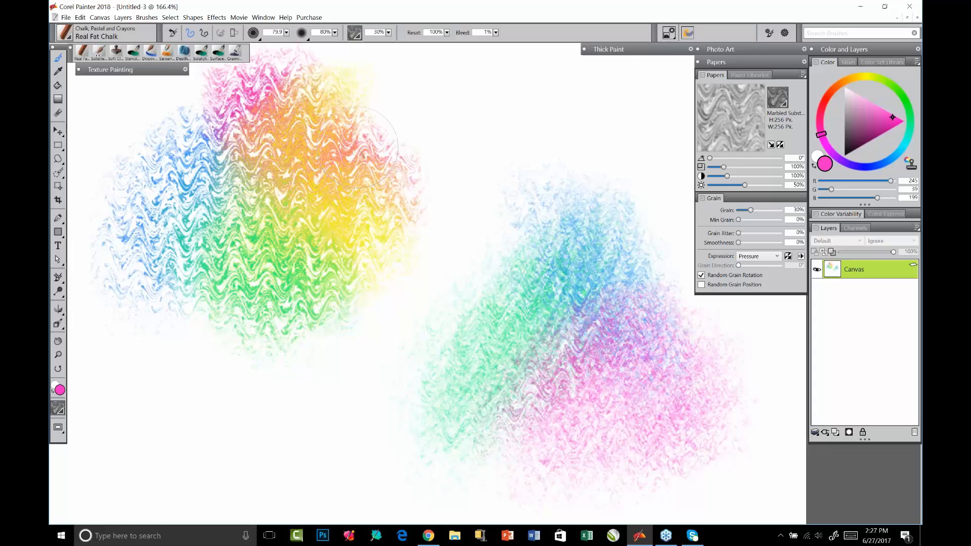